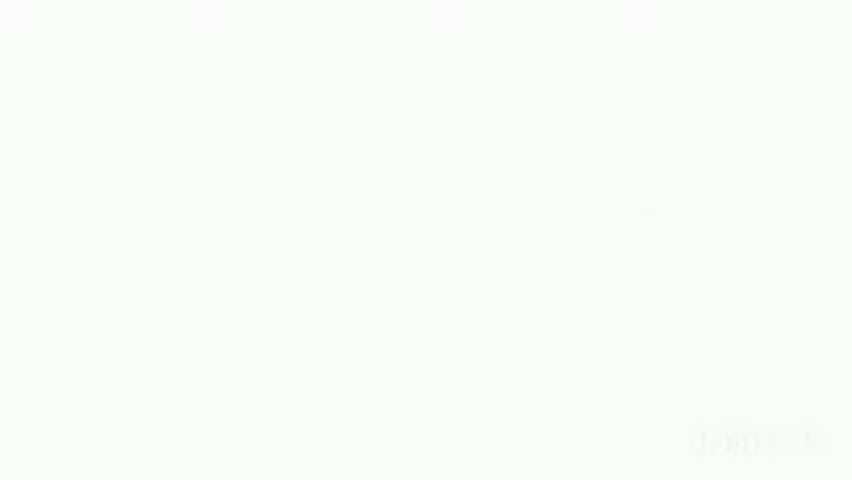
type("The pitch and frequency are related.")
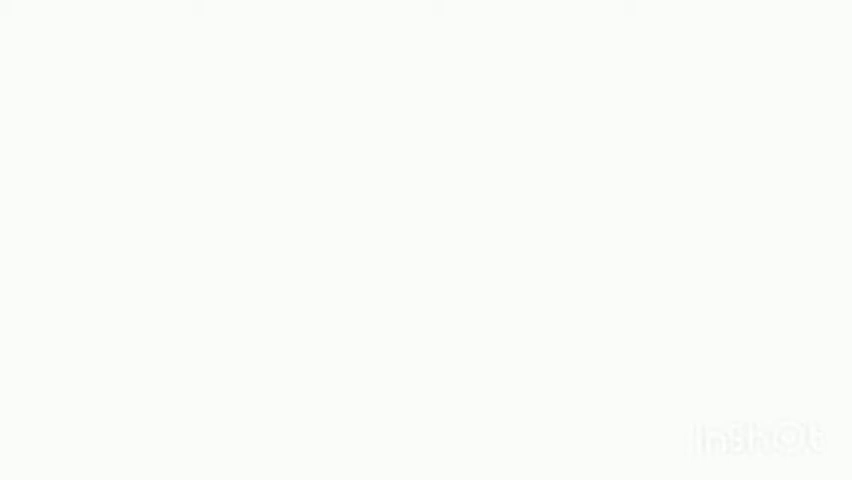
type("Many natural phenomena, such as earthquake and avalanches, produce infrasonic sound.")
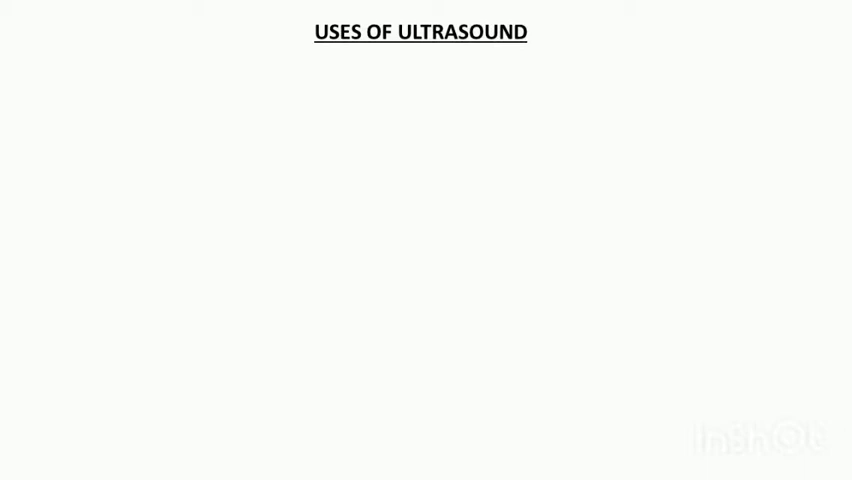
type("It is used for imaging various organs of the body (ULTRASONOGRAPHY)")
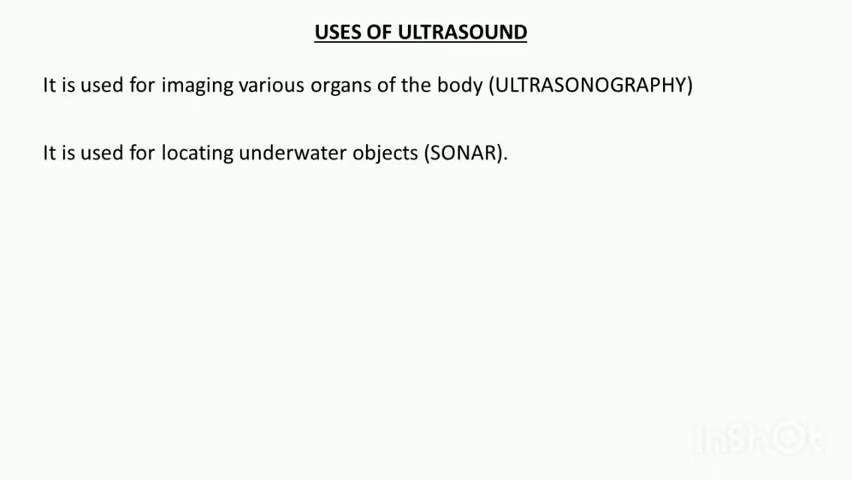
type("It is used for detecting defects in industrial products.")
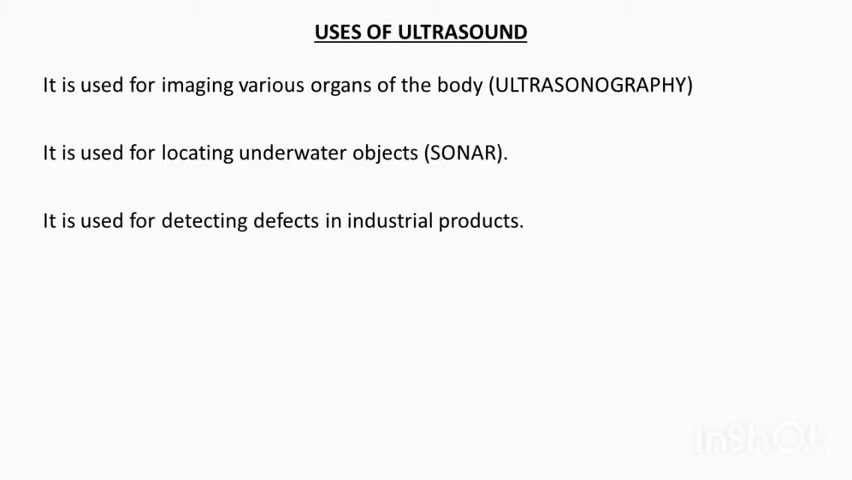
type("Bats and whales use ultrasound to detect prey.")
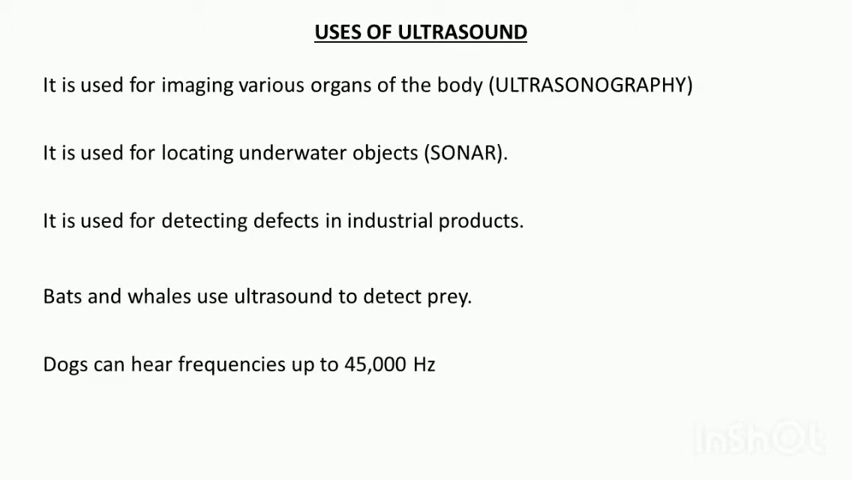
type("Dolphins can hear up to 150,000 Hz.")
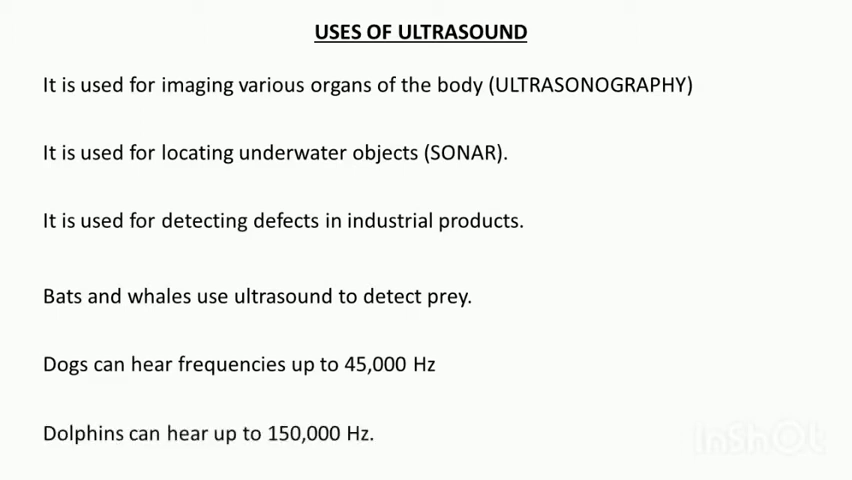